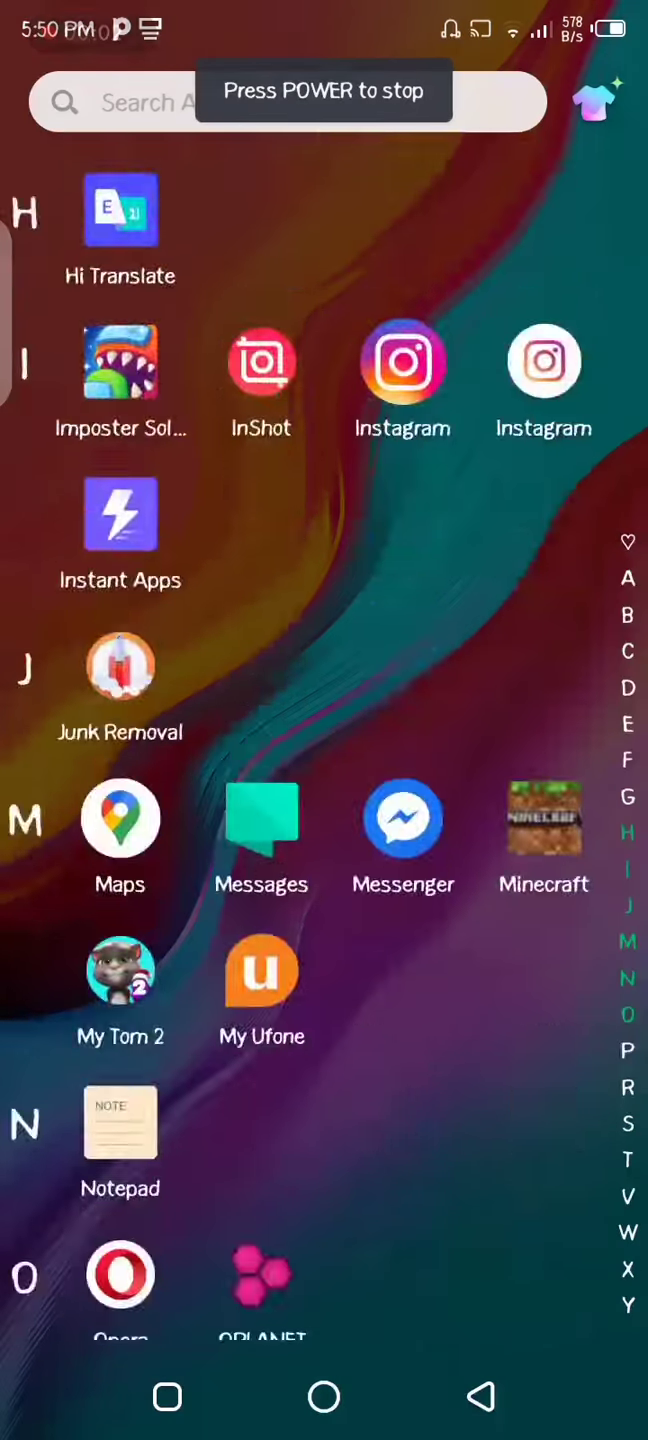
Step: Run a Google search for the techbigs.com download address from its suggestion
scroll("down", 3)
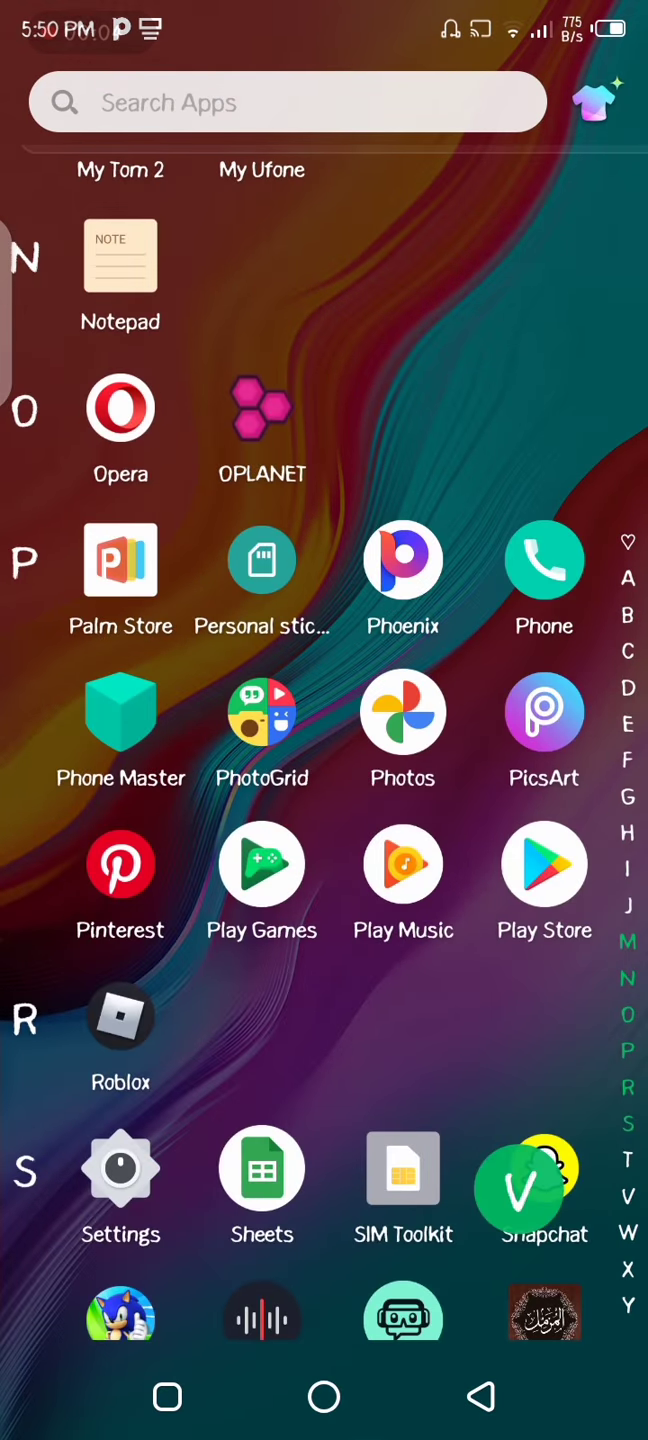
scroll("down", 3)
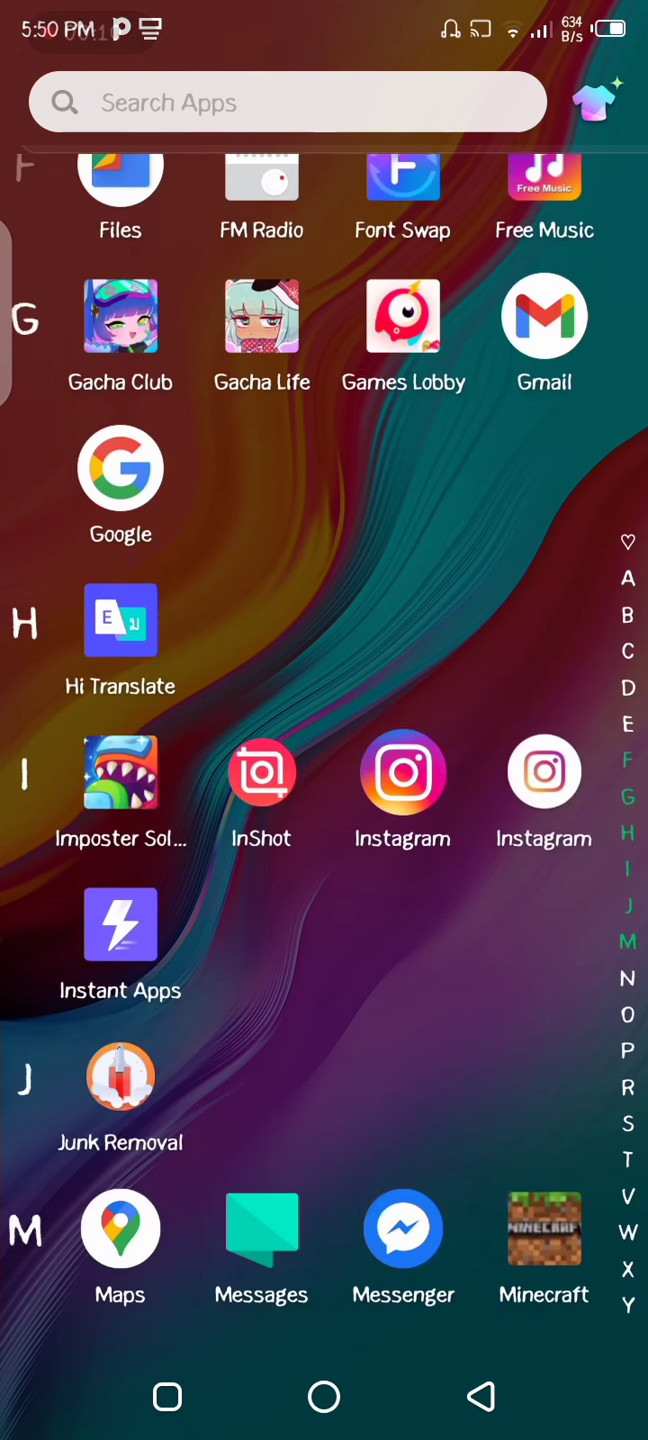
scroll("down", 3)
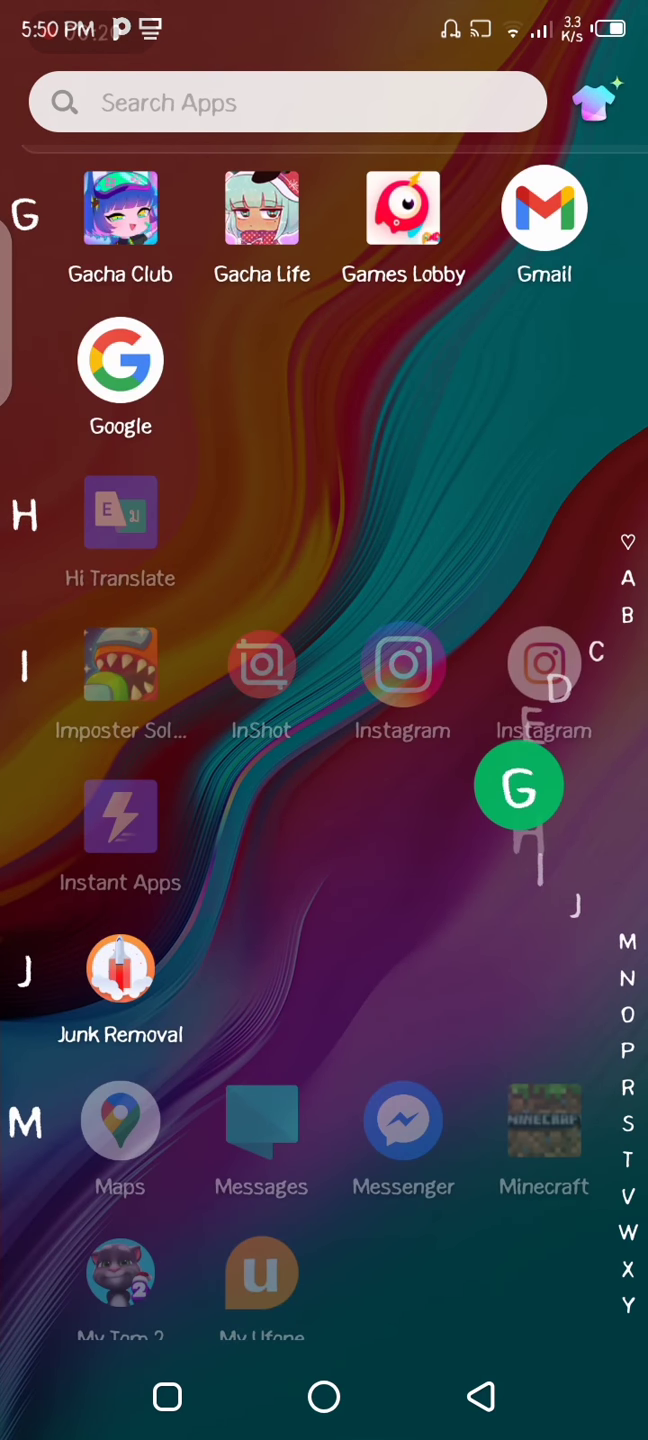
scroll("down", 3)
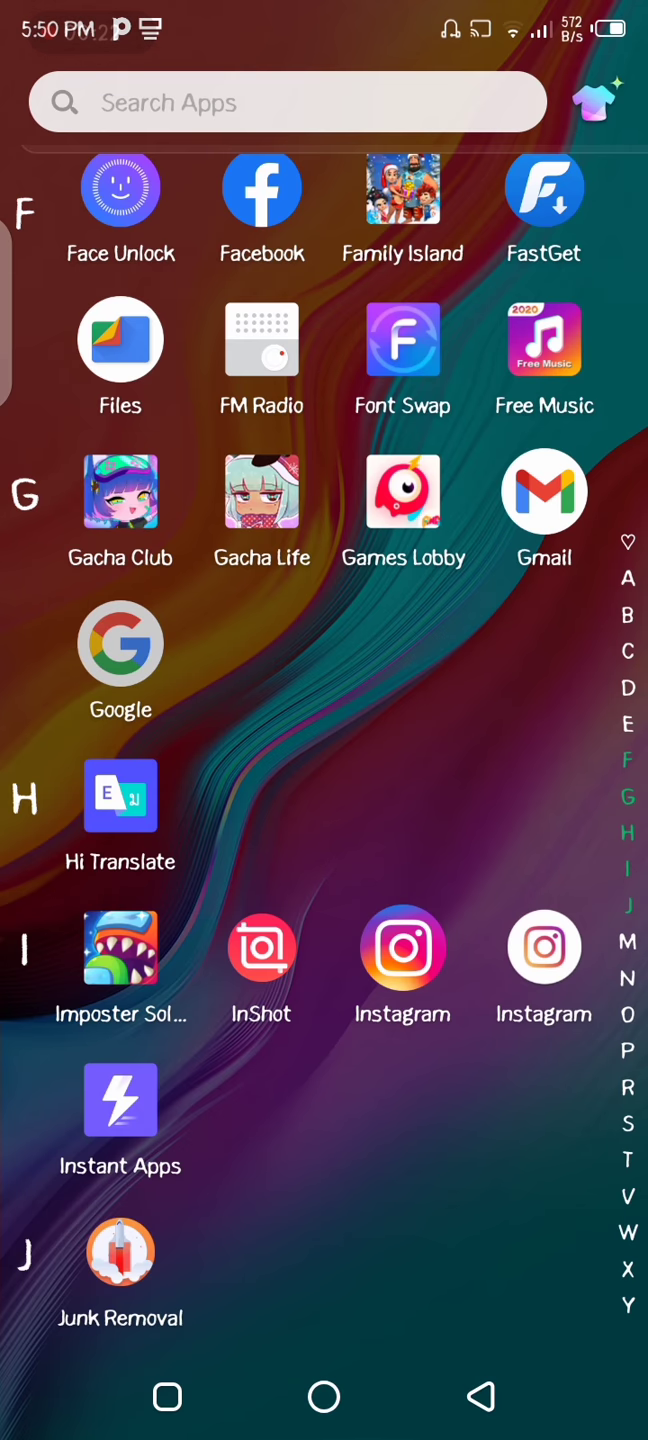
left_click(120, 643)
type("https")
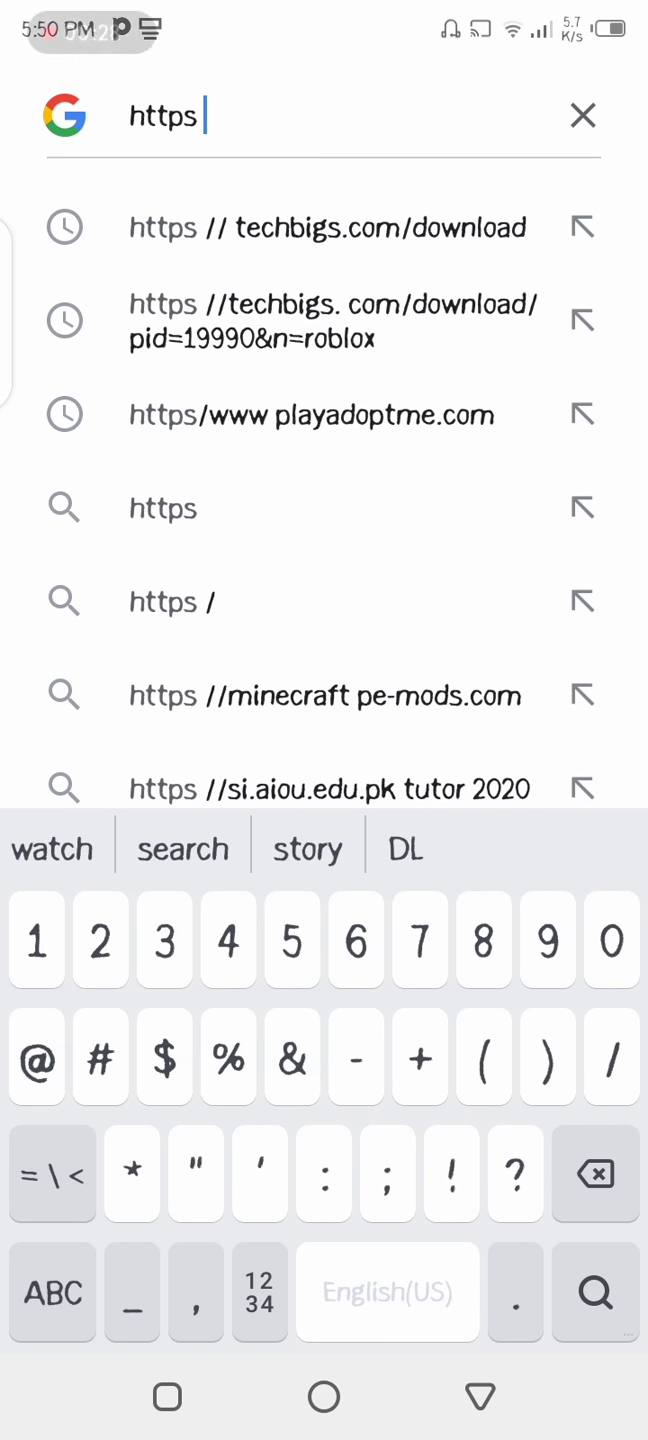
type("//techbigs")
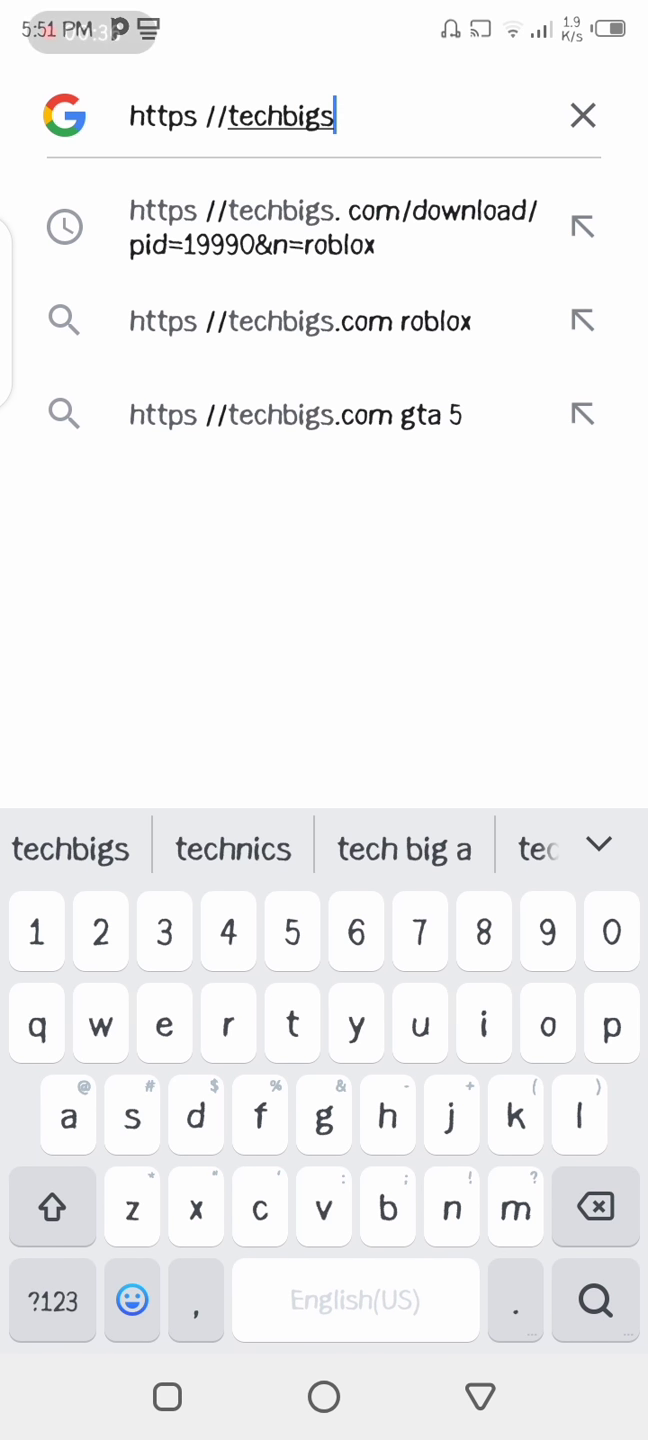
left_click(324, 227)
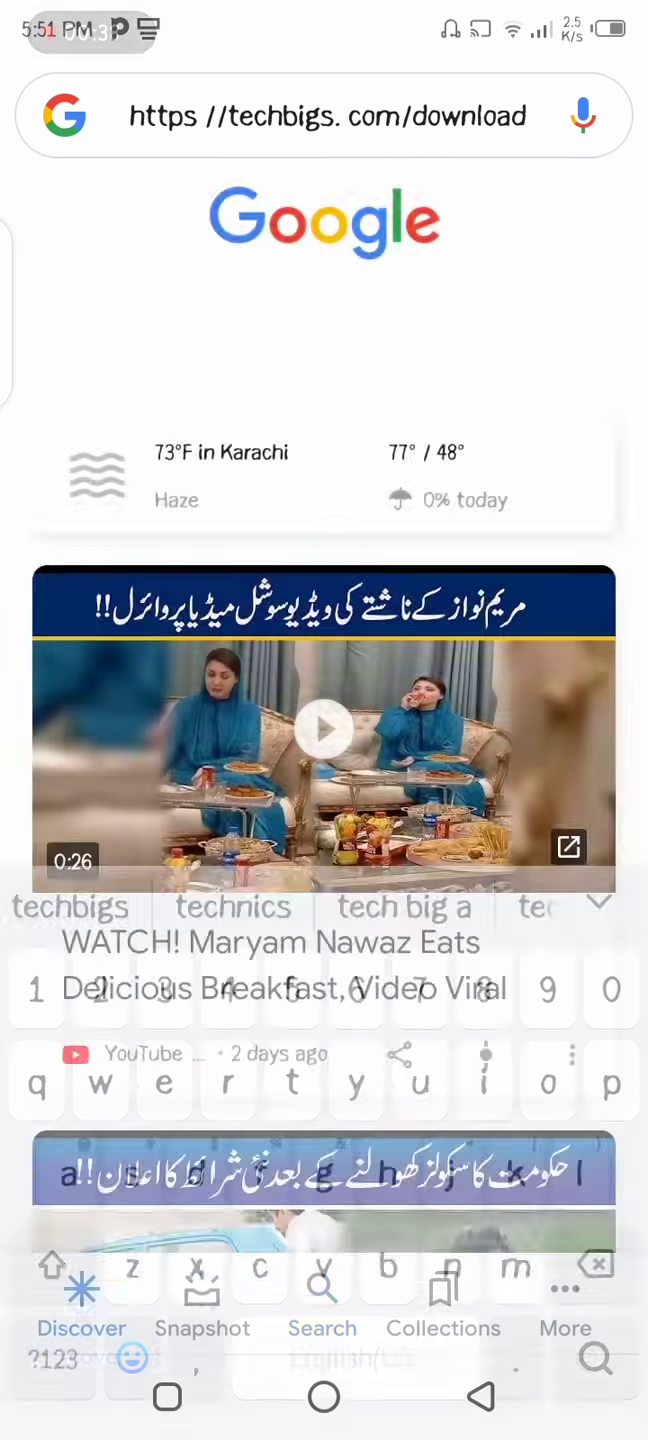
key("Enter")
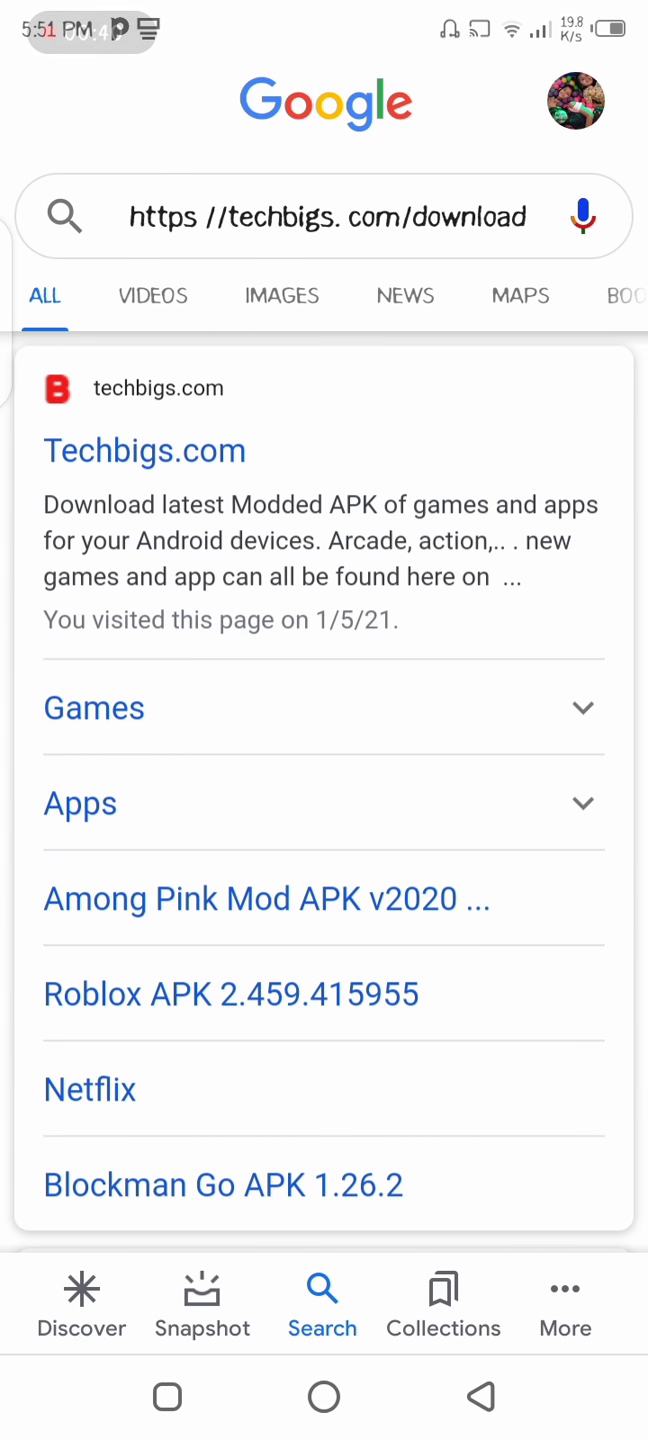
Step: Open the Techbigs.com result to reach its Top Trending modded games page
left_click(144, 450)
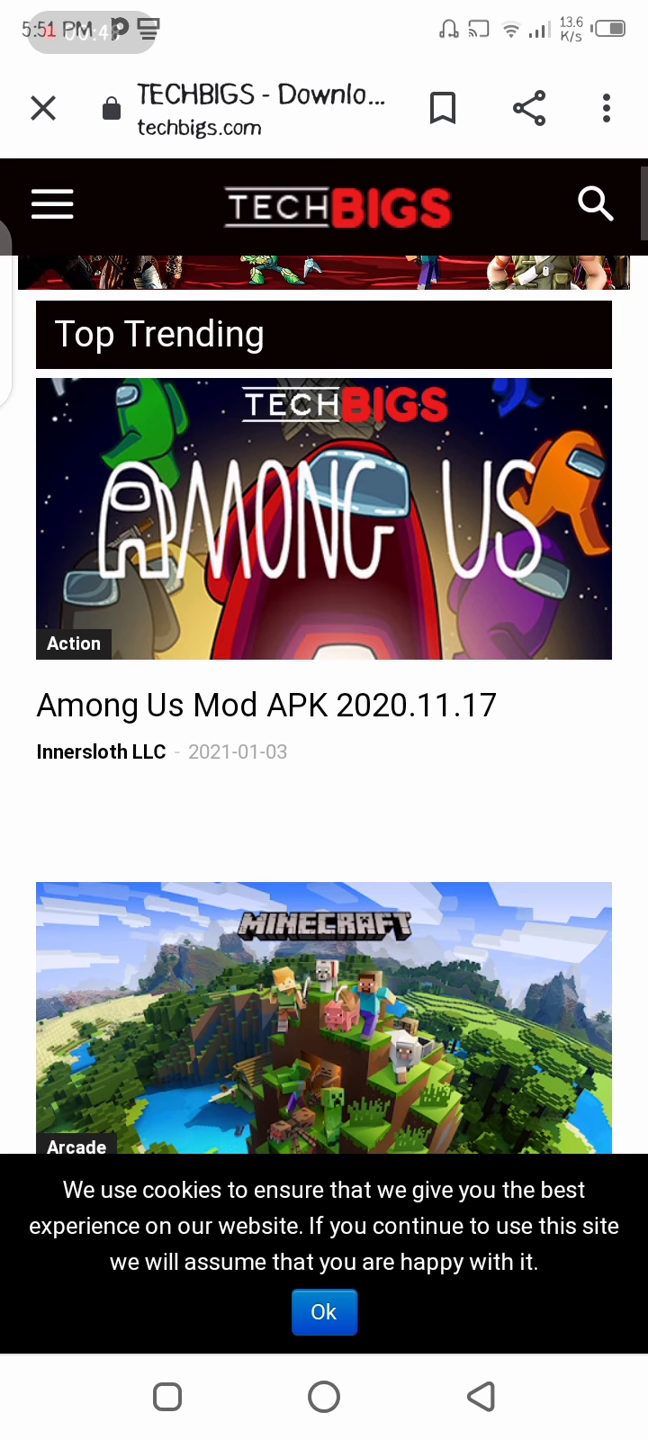
Step: Open the Among Us Mod APK page and expand the 2020.11.17 version's 63 MB download
left_click(264, 705)
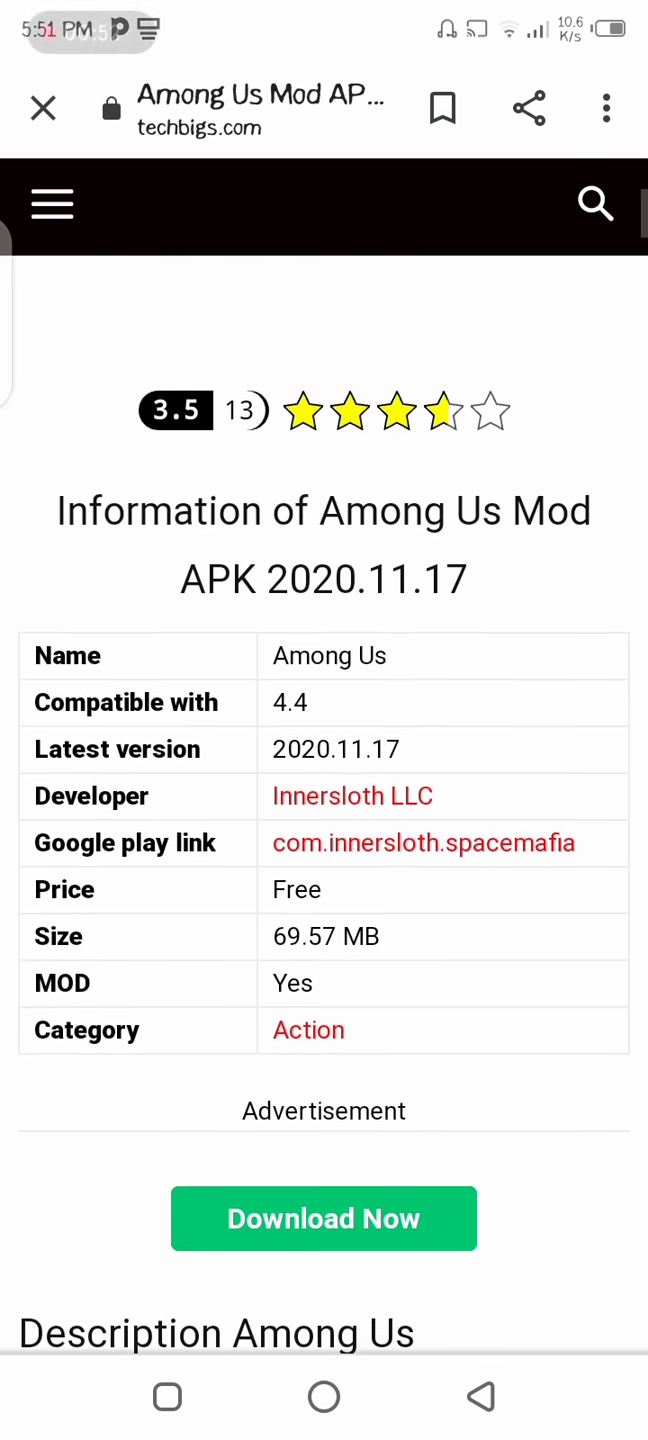
scroll("down", 3)
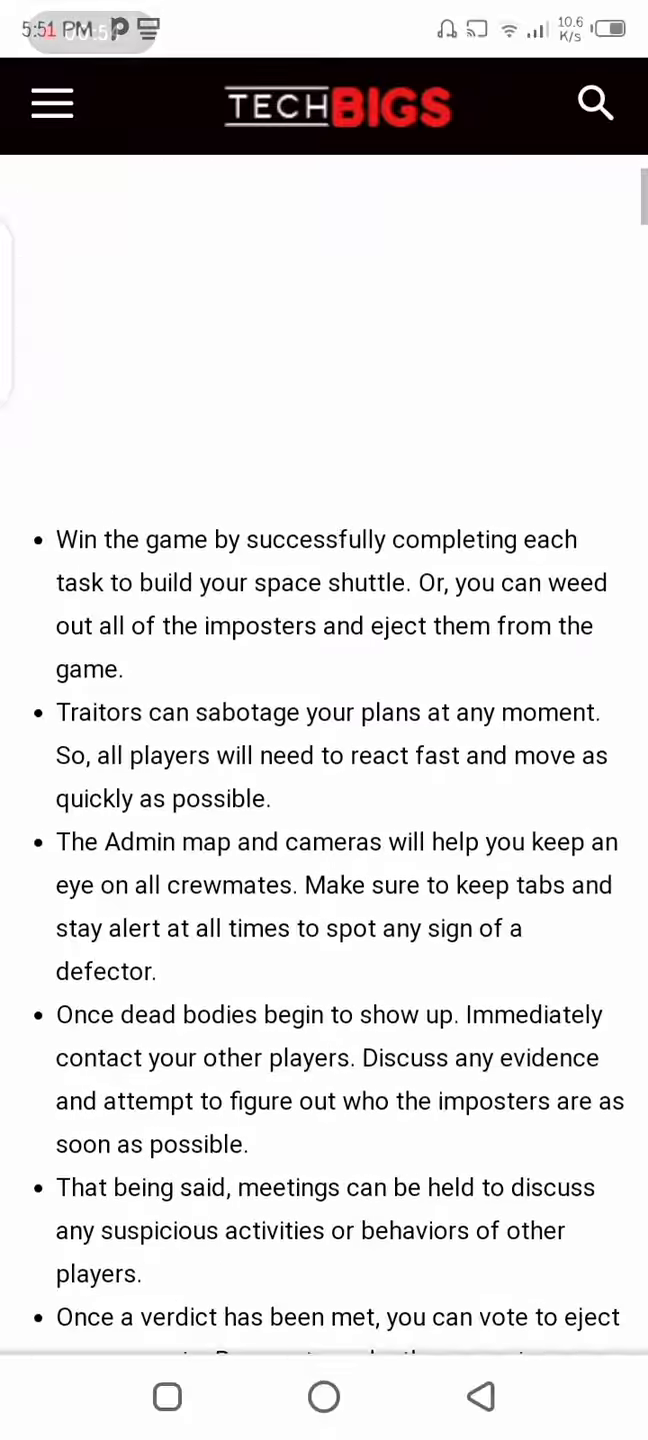
scroll("down", 3)
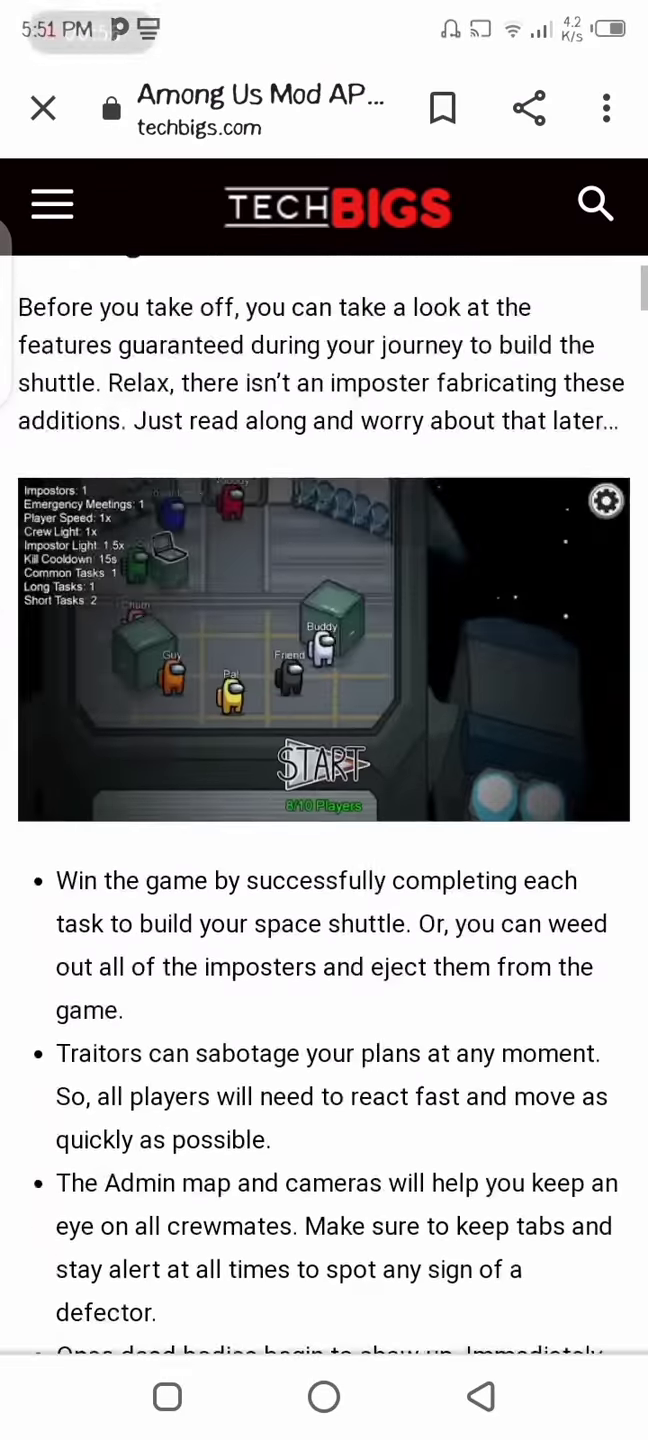
scroll("down", 3)
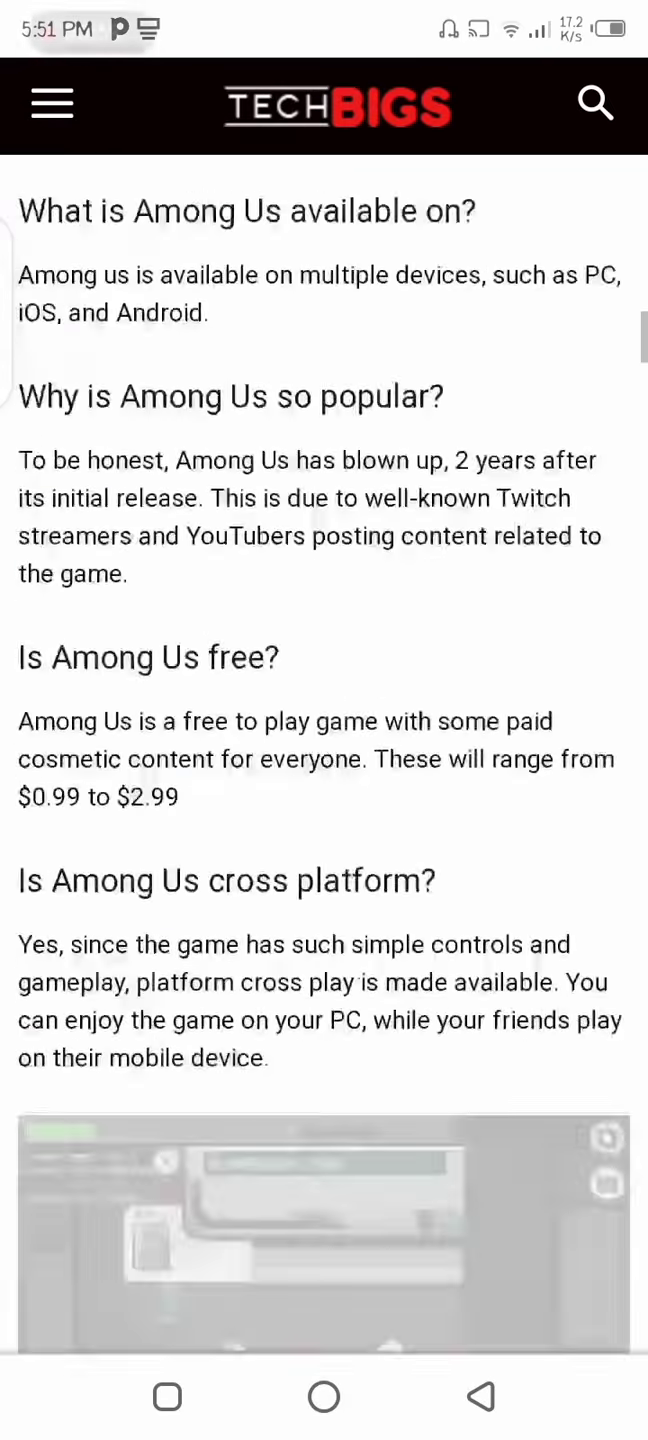
scroll("down", 3)
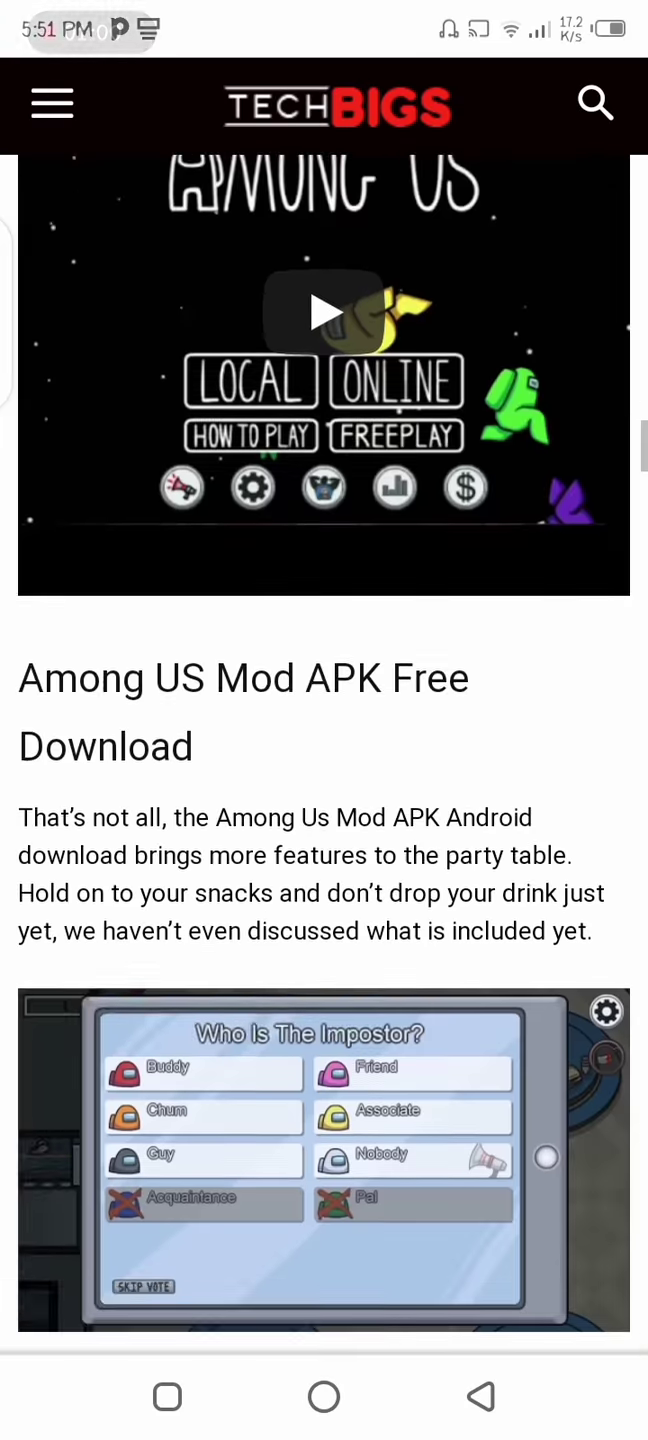
scroll("down", 3)
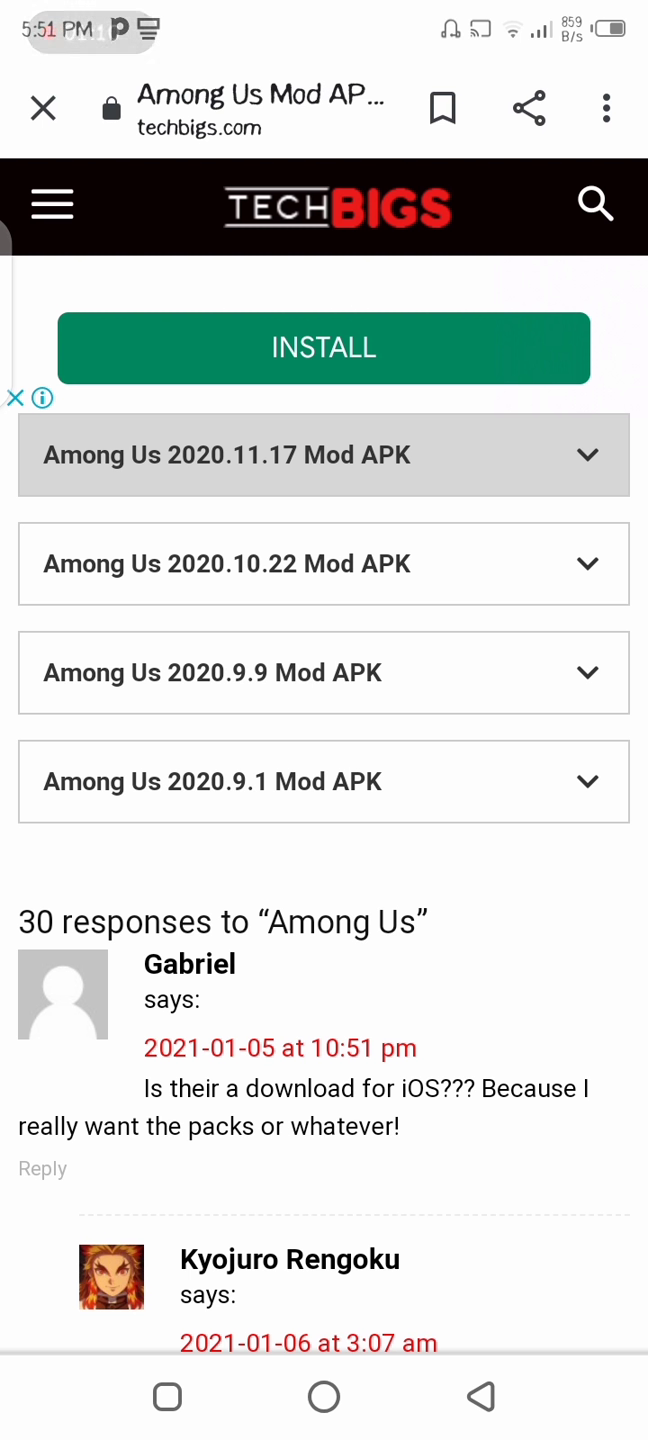
left_click(323, 454)
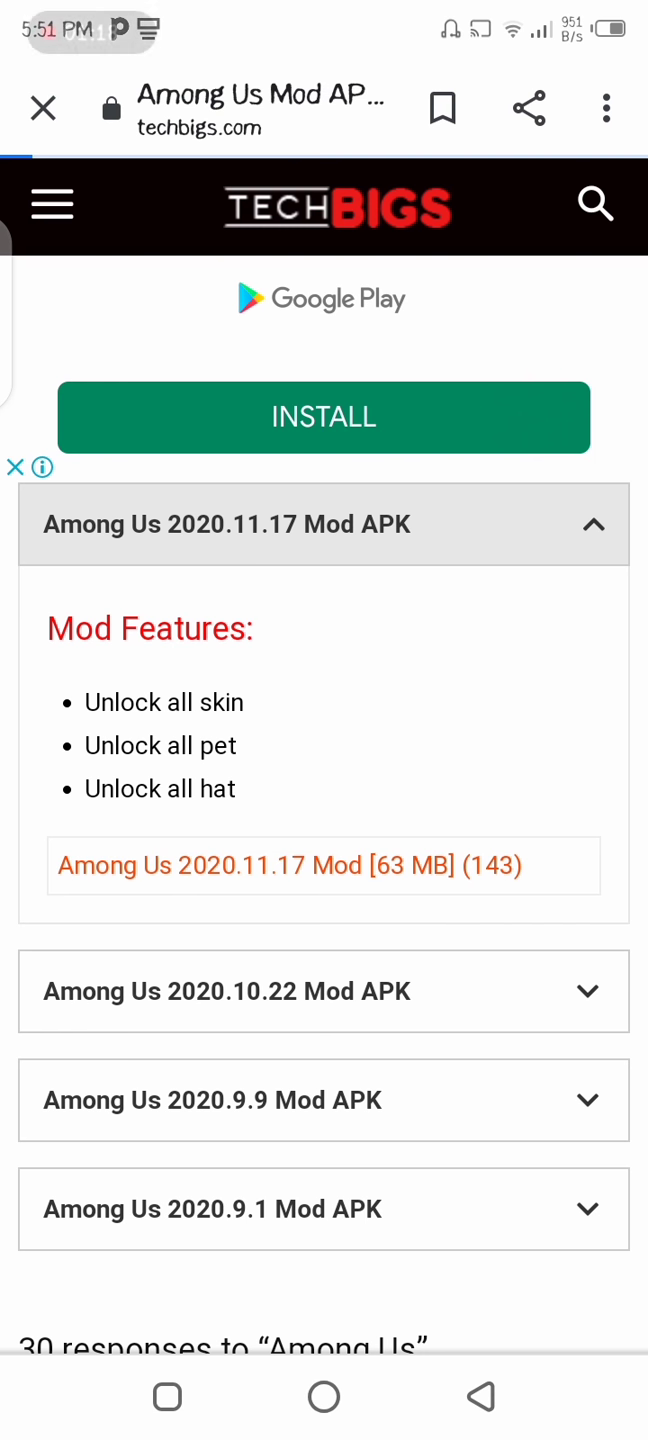
Step: Download Among-Us-2020-11-17-Mod.apk through the countdown page and confirm the download prompt
left_click(288, 866)
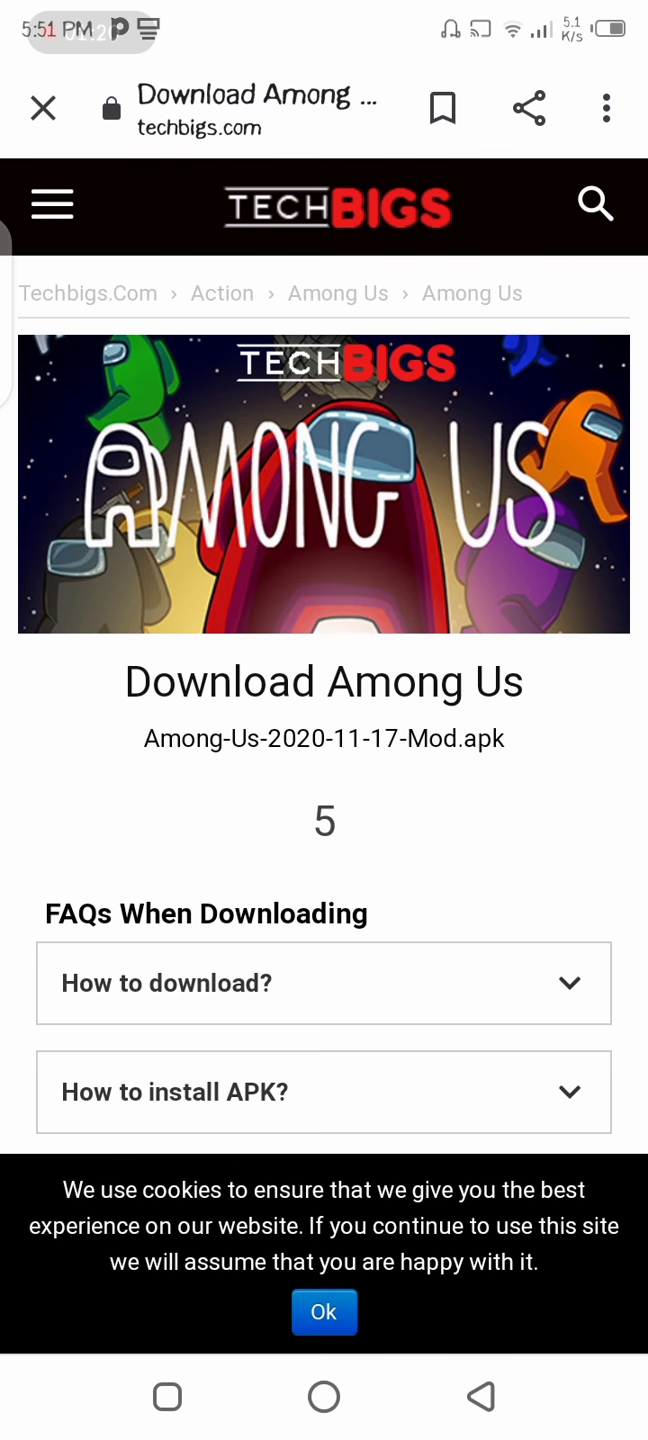
scroll("down", 3)
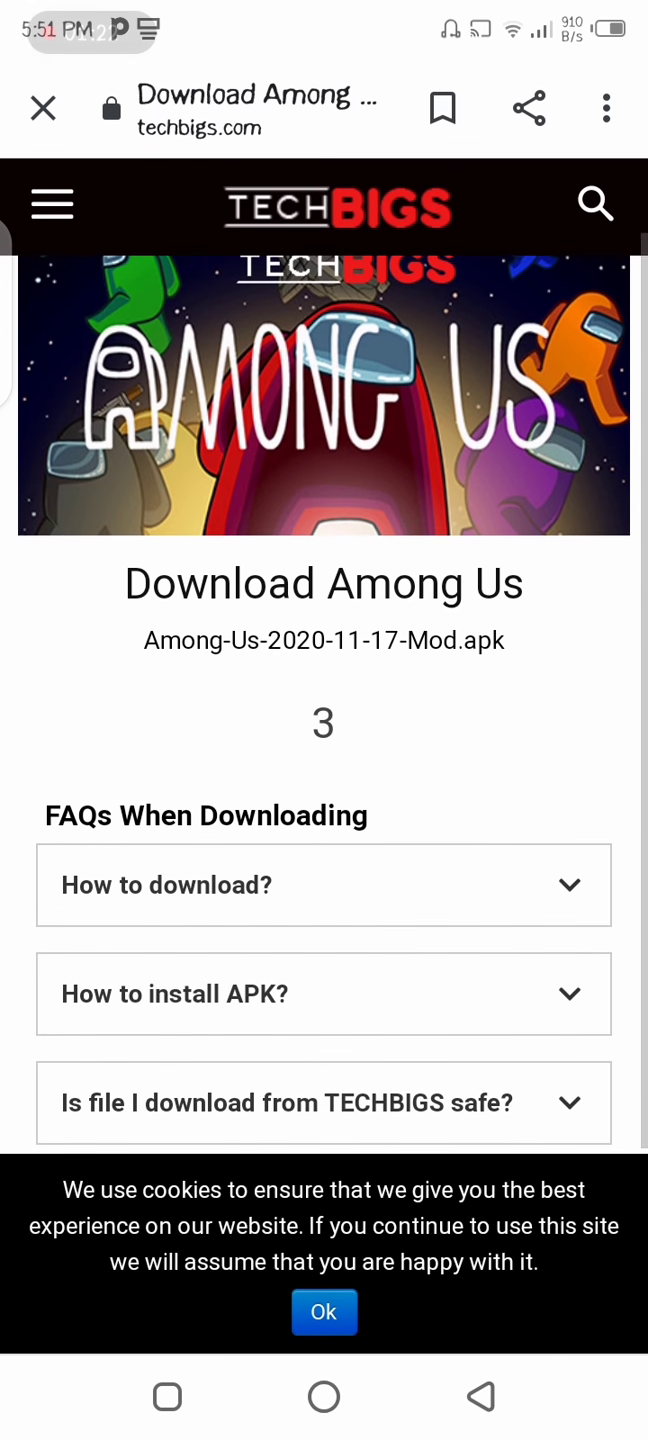
scroll("down", 3)
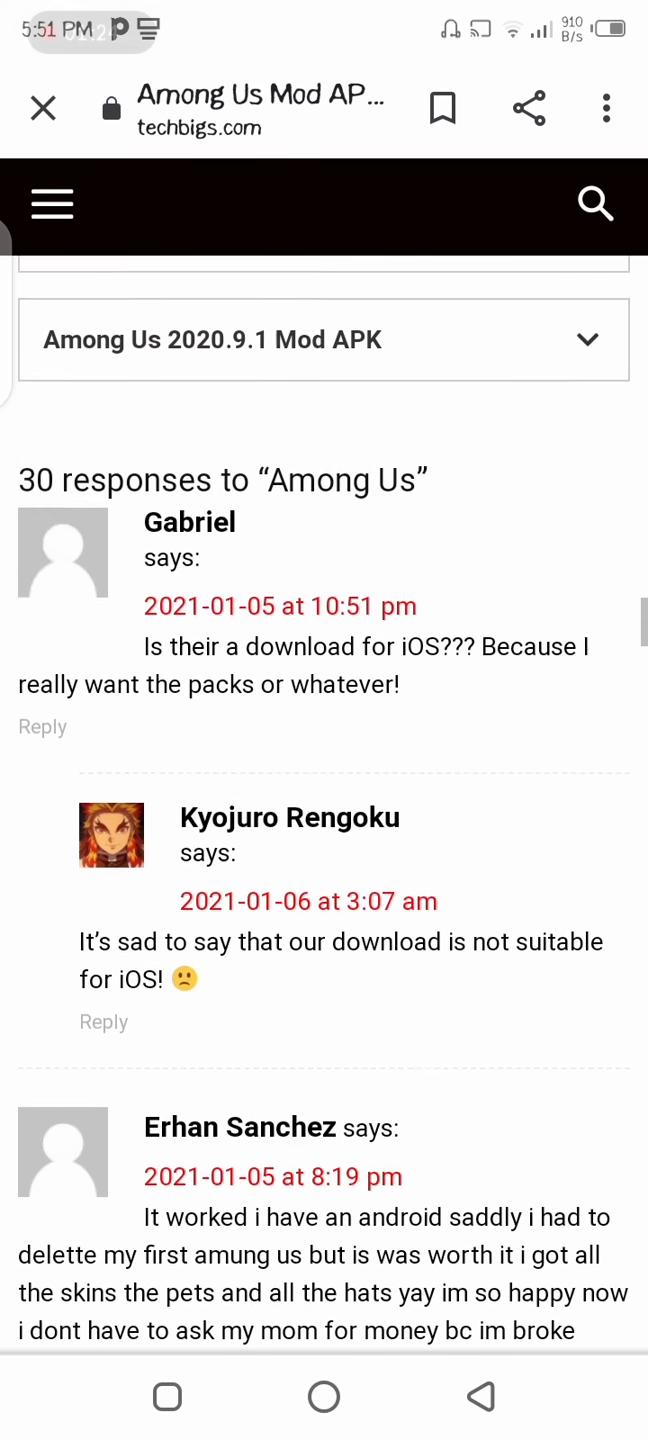
scroll("up", 3)
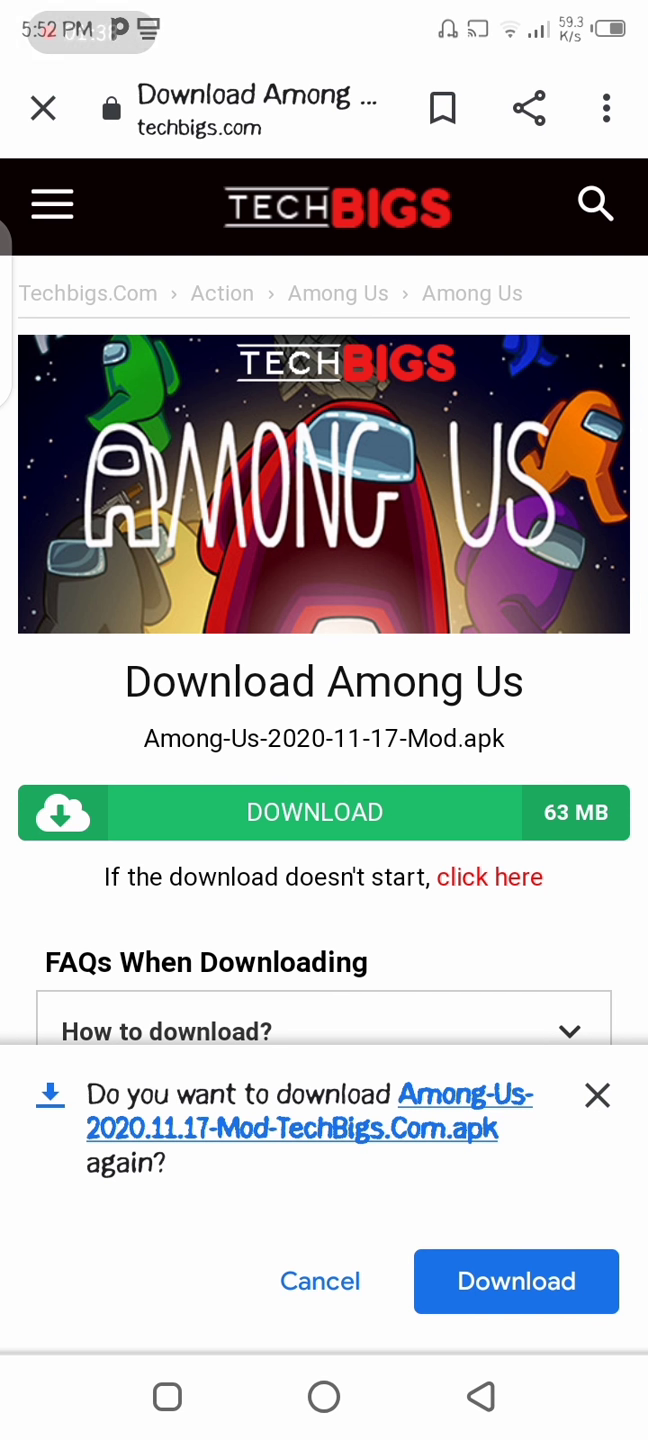
left_click(516, 1281)
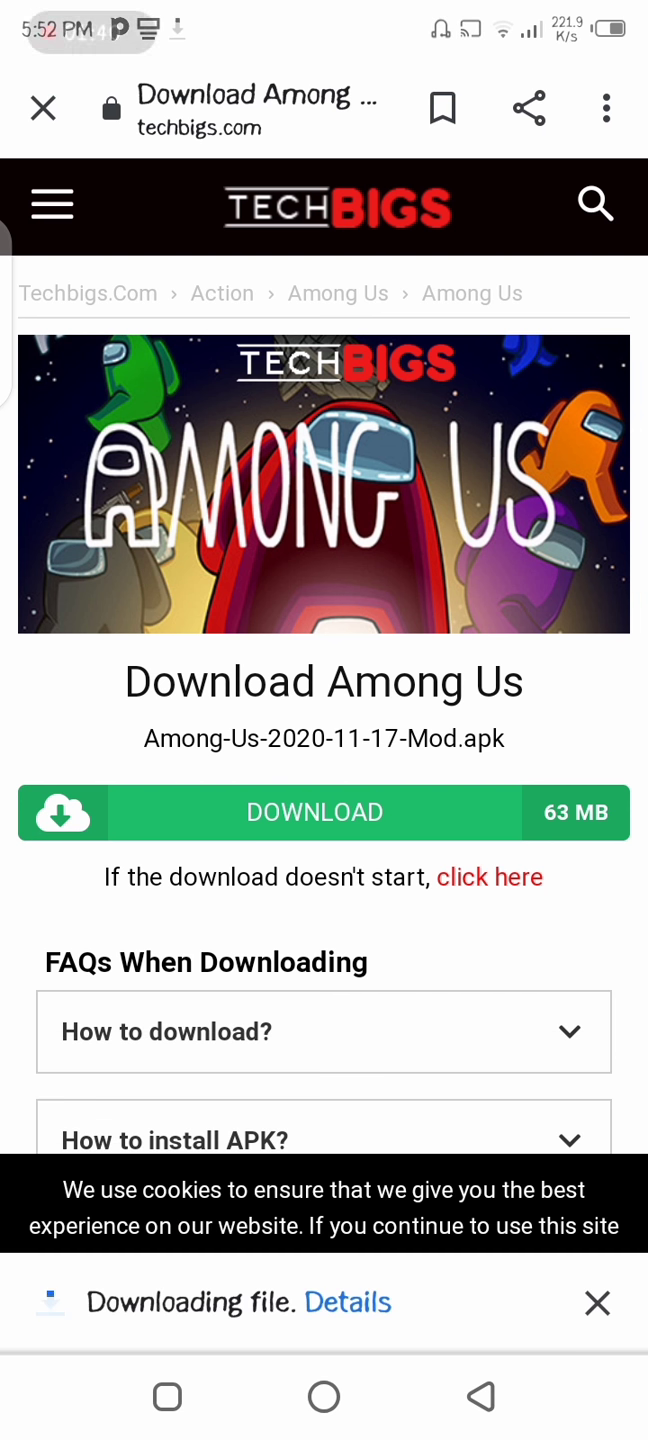
scroll("down", 3)
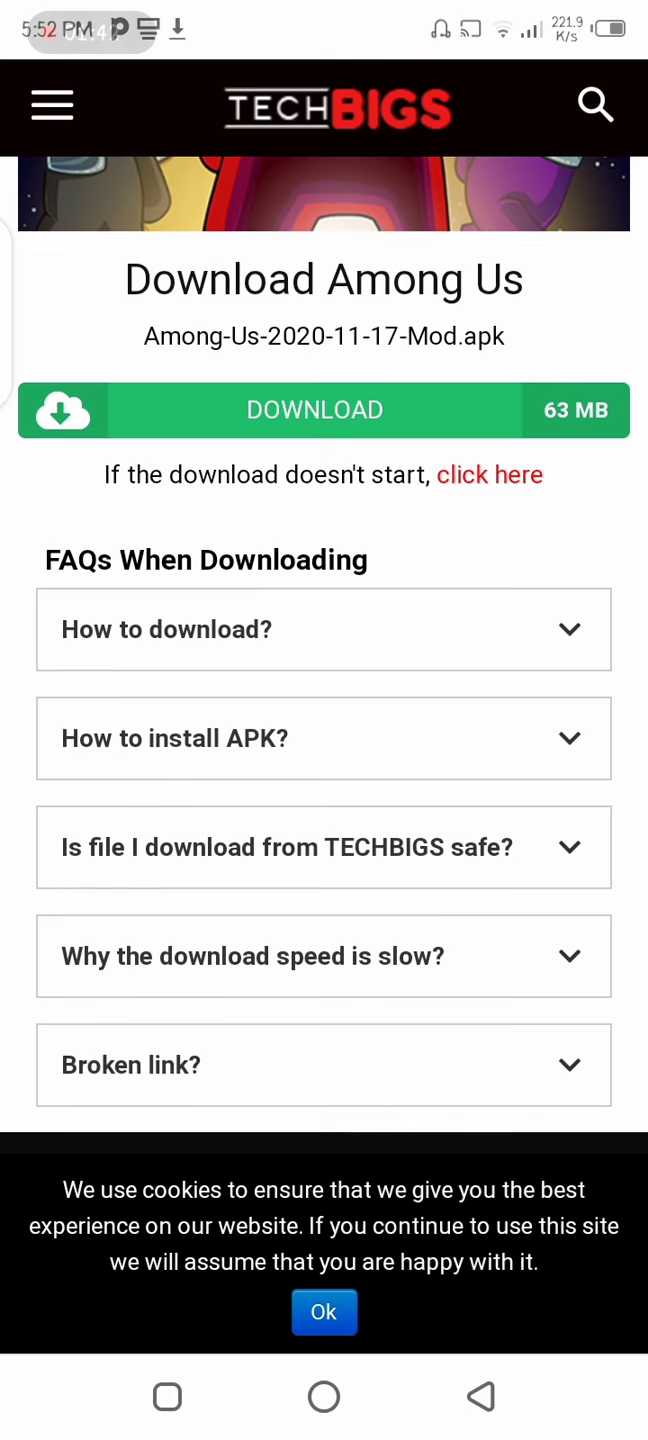
left_click(313, 410)
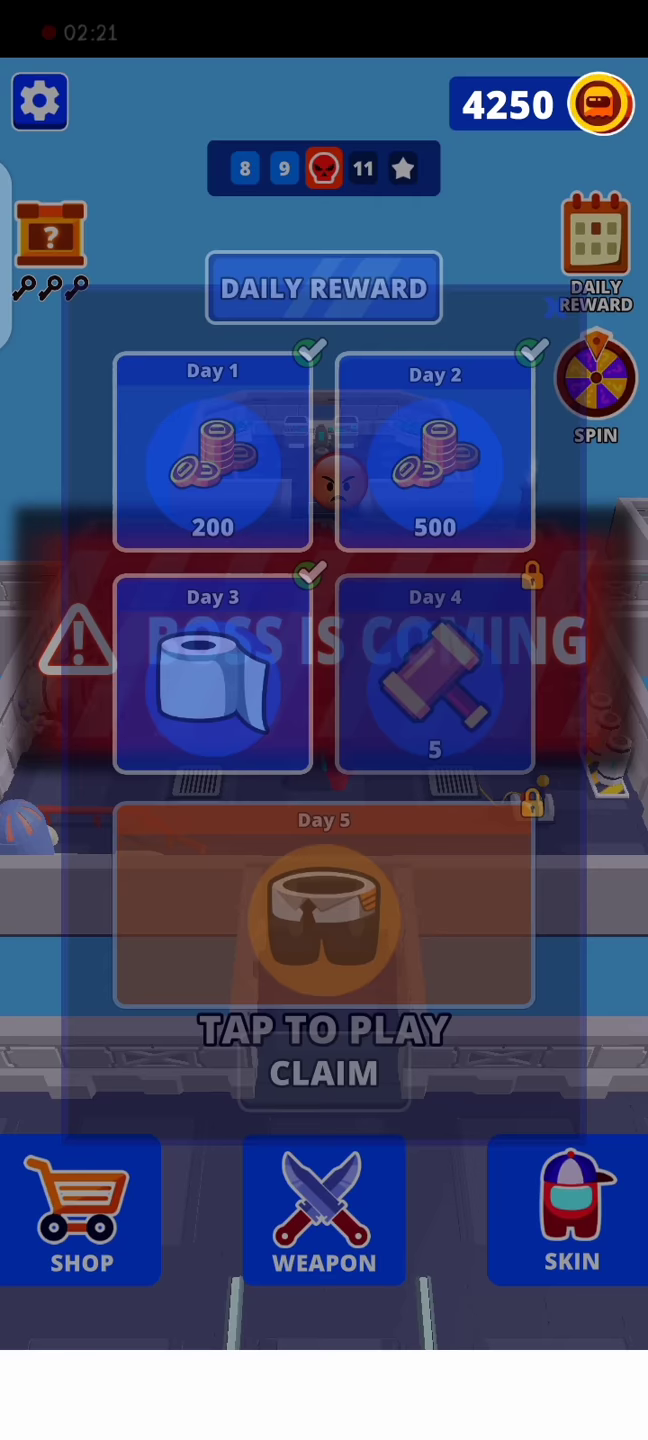
Step: Claim the Impostor Solo Kill daily reward and return to the home screen
left_click(324, 1030)
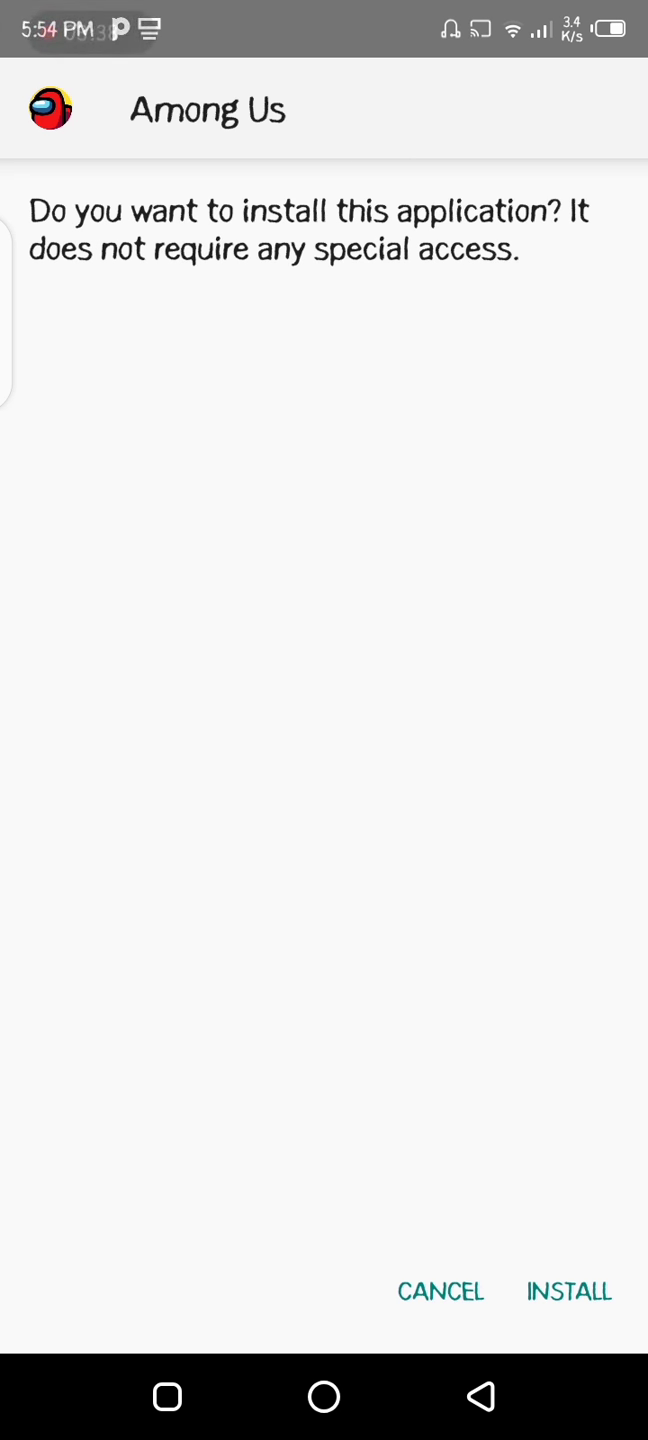
Step: Install the Among Us mod app until 'App installed' appears
left_click(569, 1291)
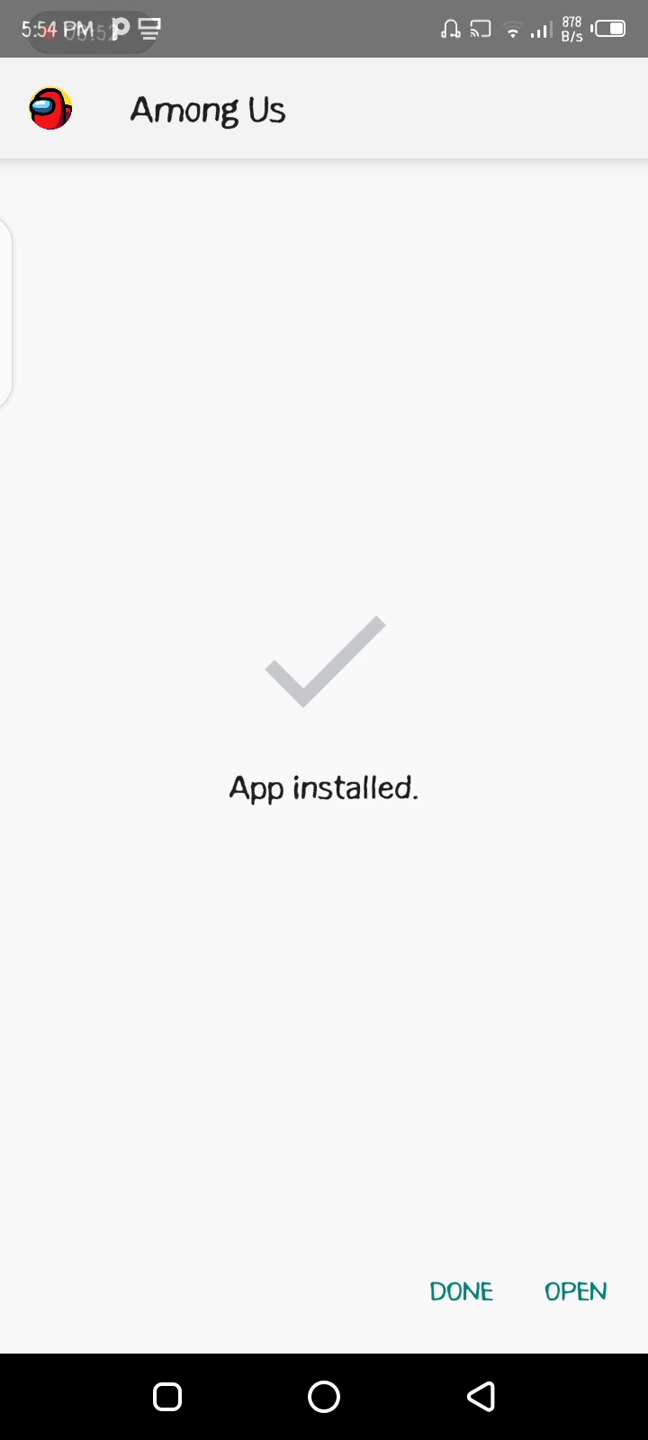
Step: Open the newly installed Among Us from the installer
left_click(574, 1291)
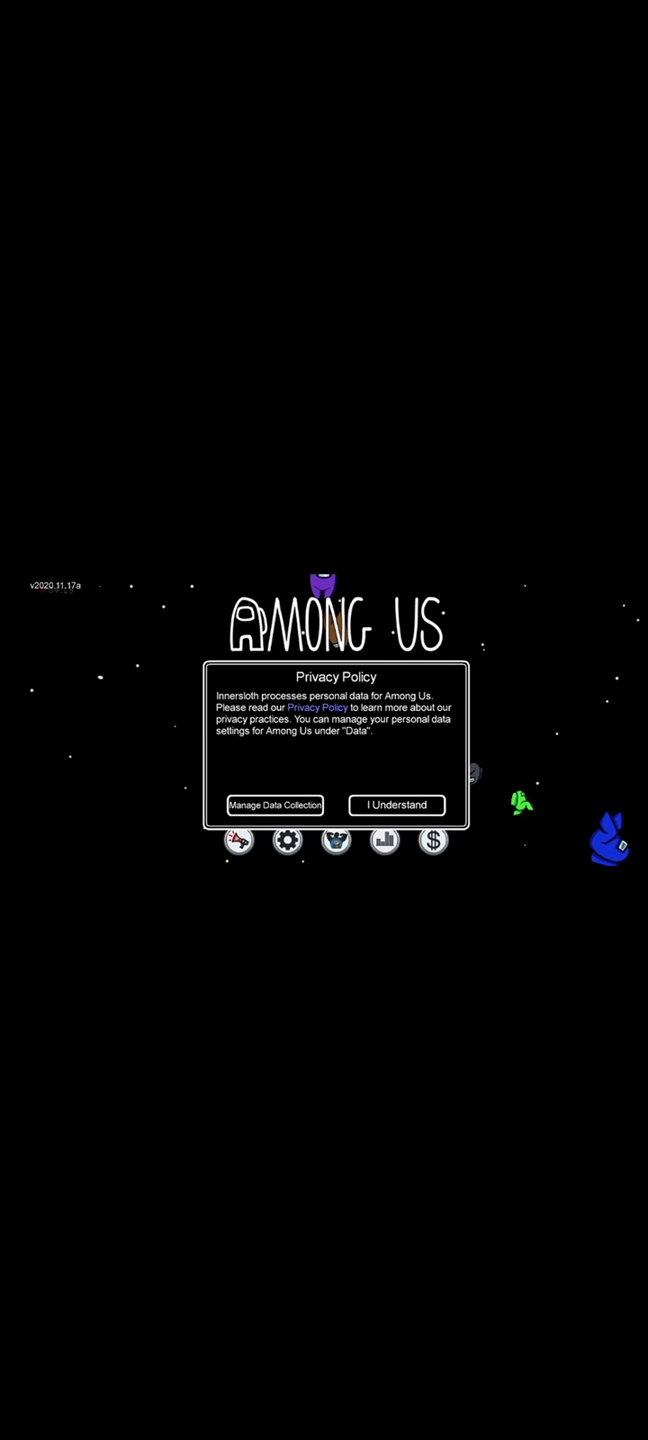
Step: Accept the privacy notice, set a player name and create a Skeld lobby
left_click(396, 804)
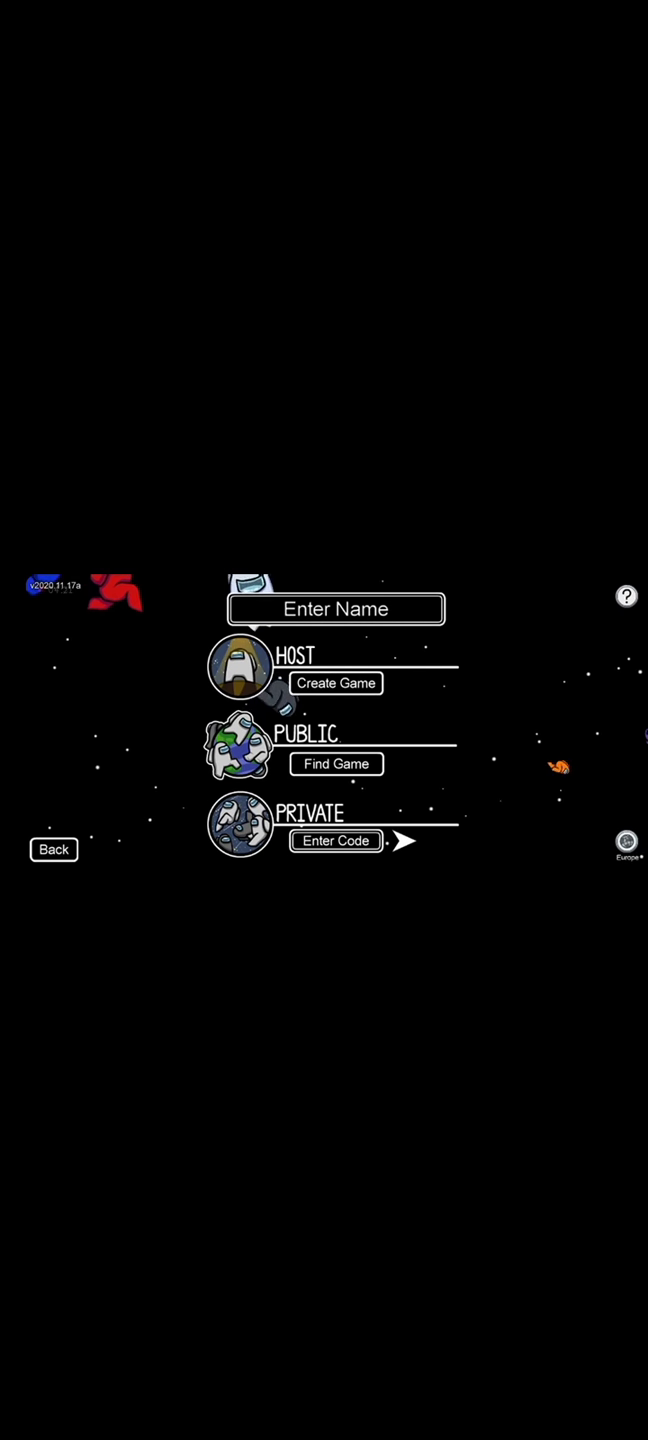
left_click(335, 608)
type("l")
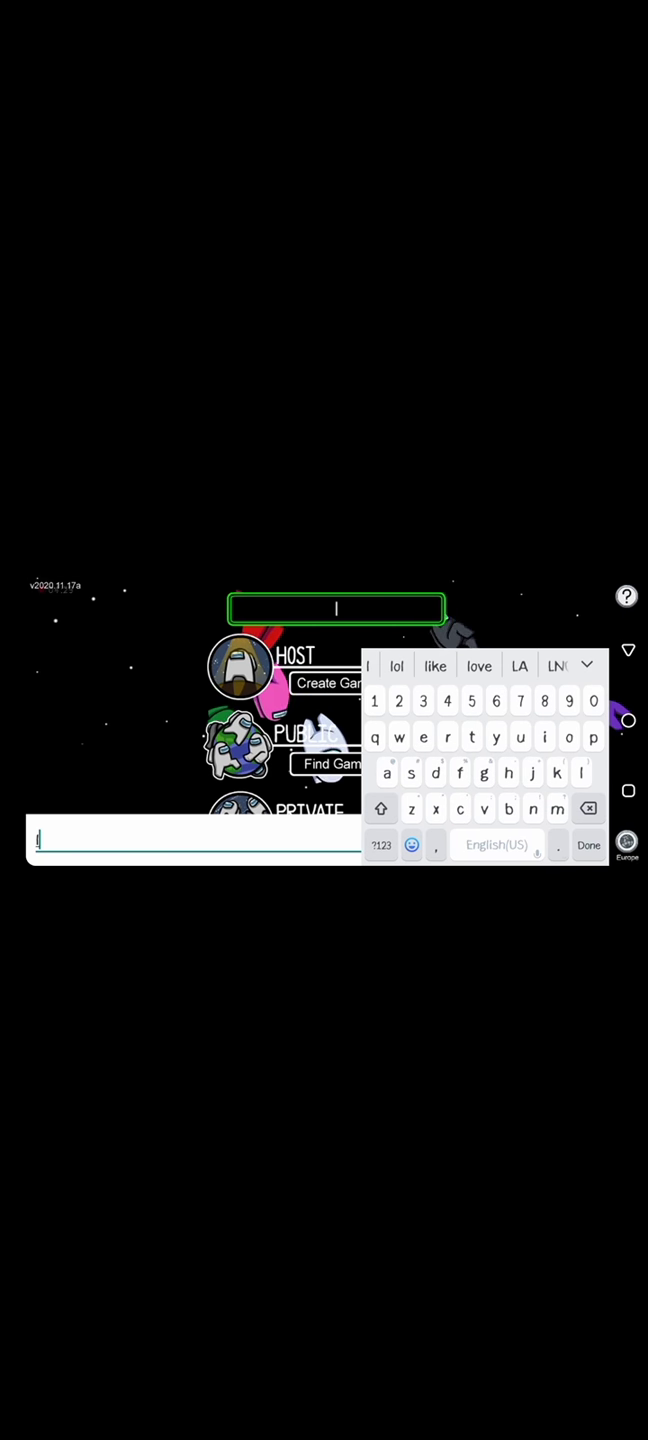
left_click(588, 845)
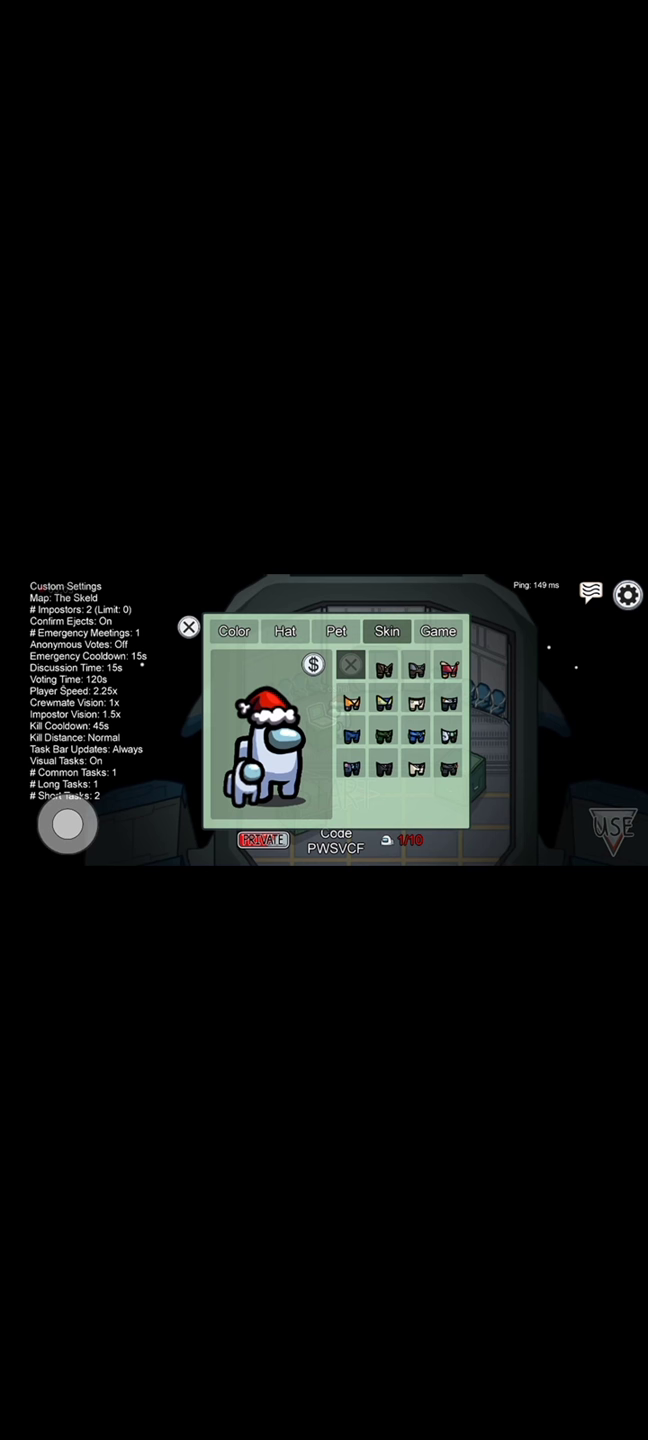
Step: Review the lobby's discussion time, voting time and player speed settings
left_click(438, 631)
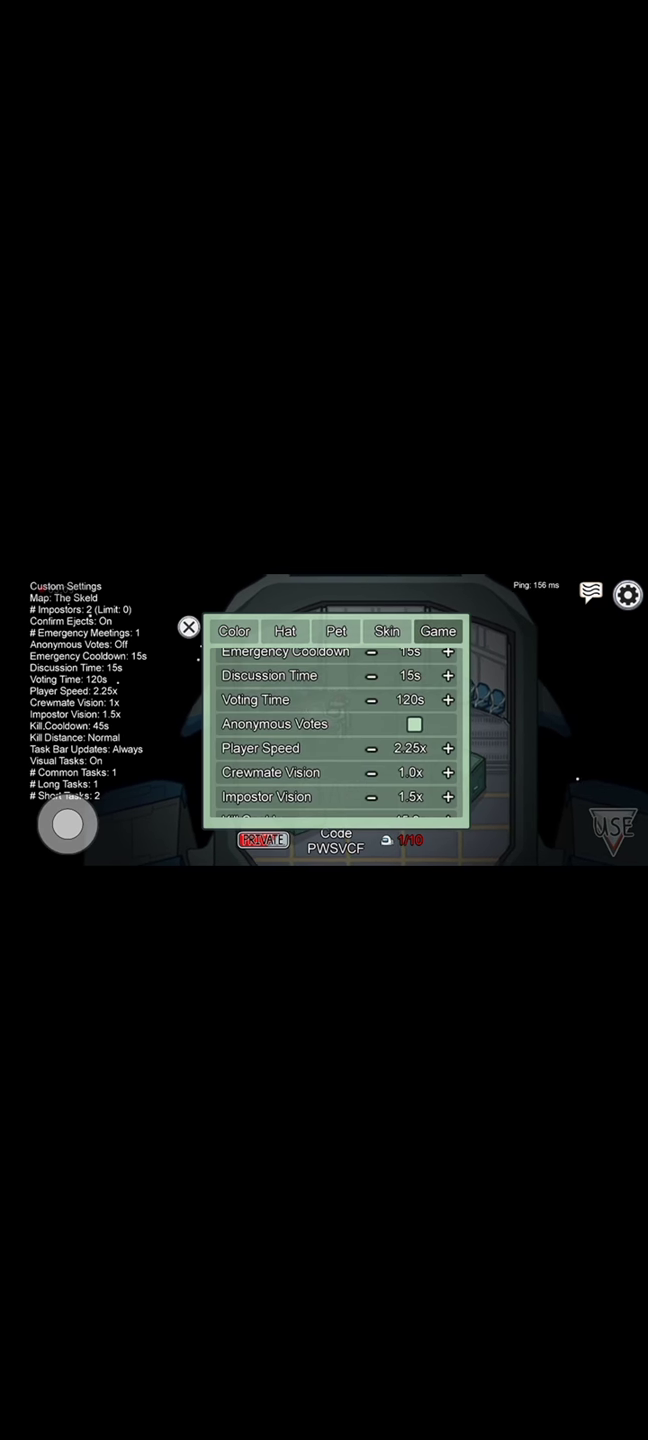
left_click(188, 627)
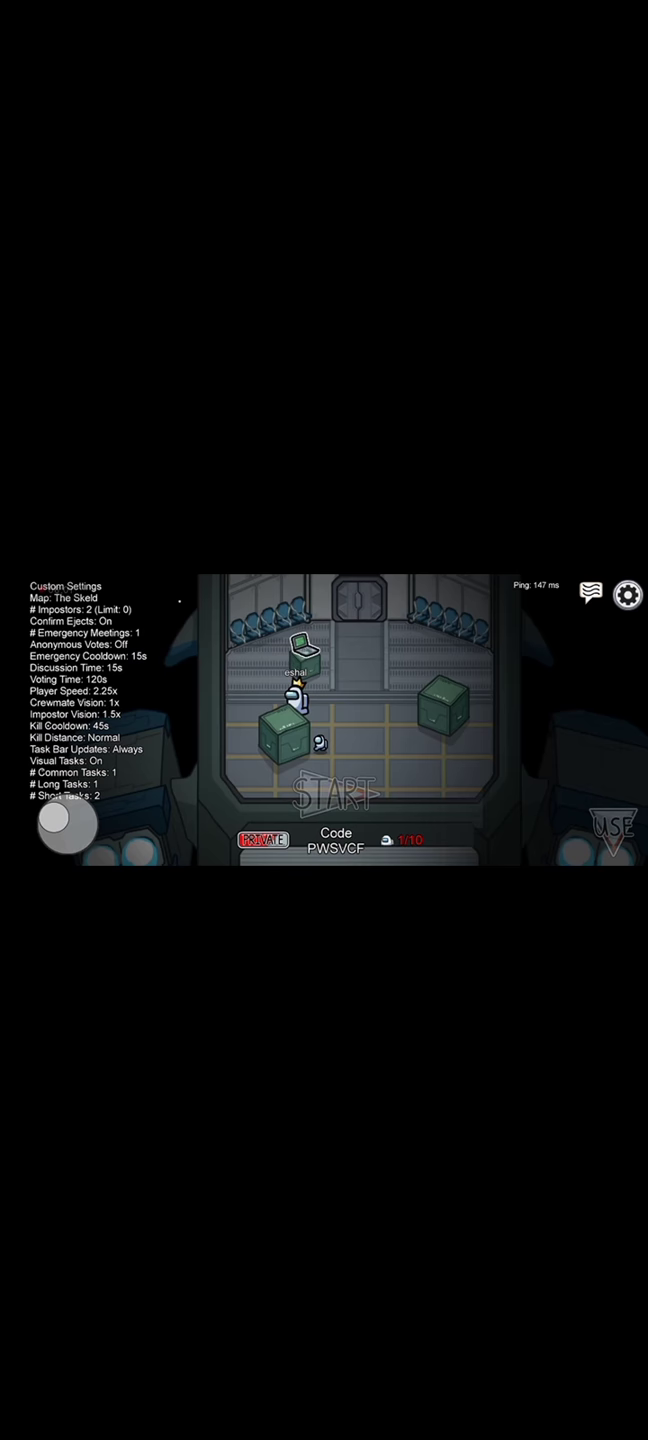